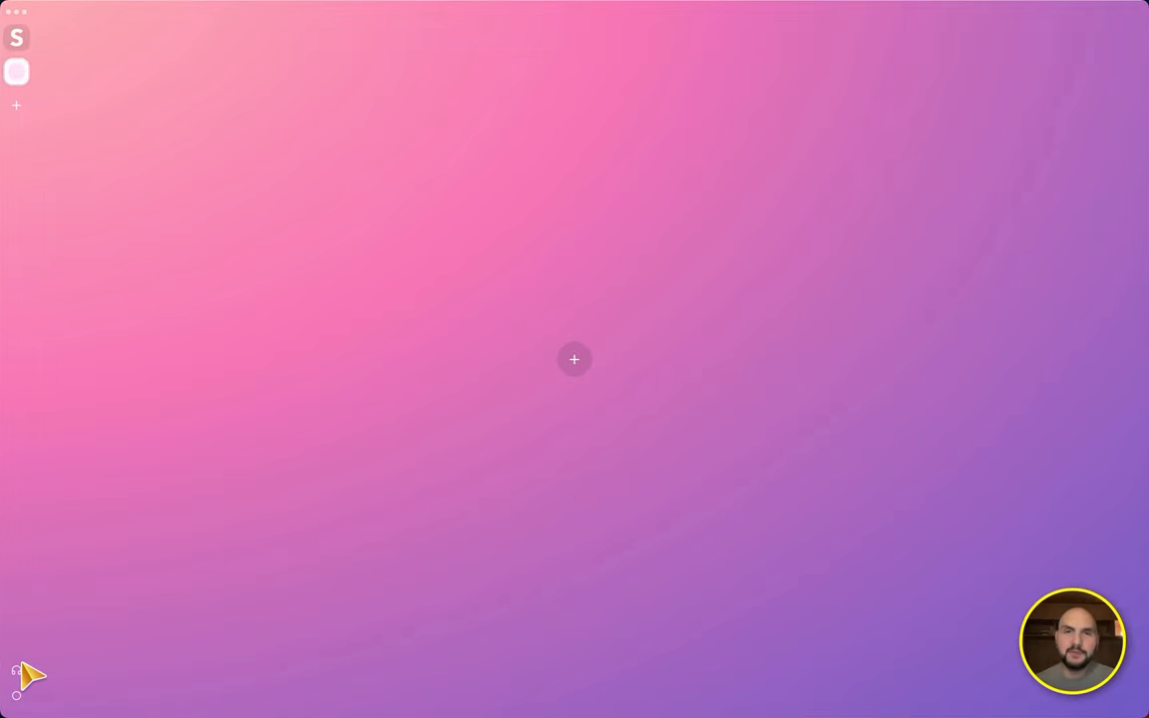
pyautogui.moveTo(487, 391)
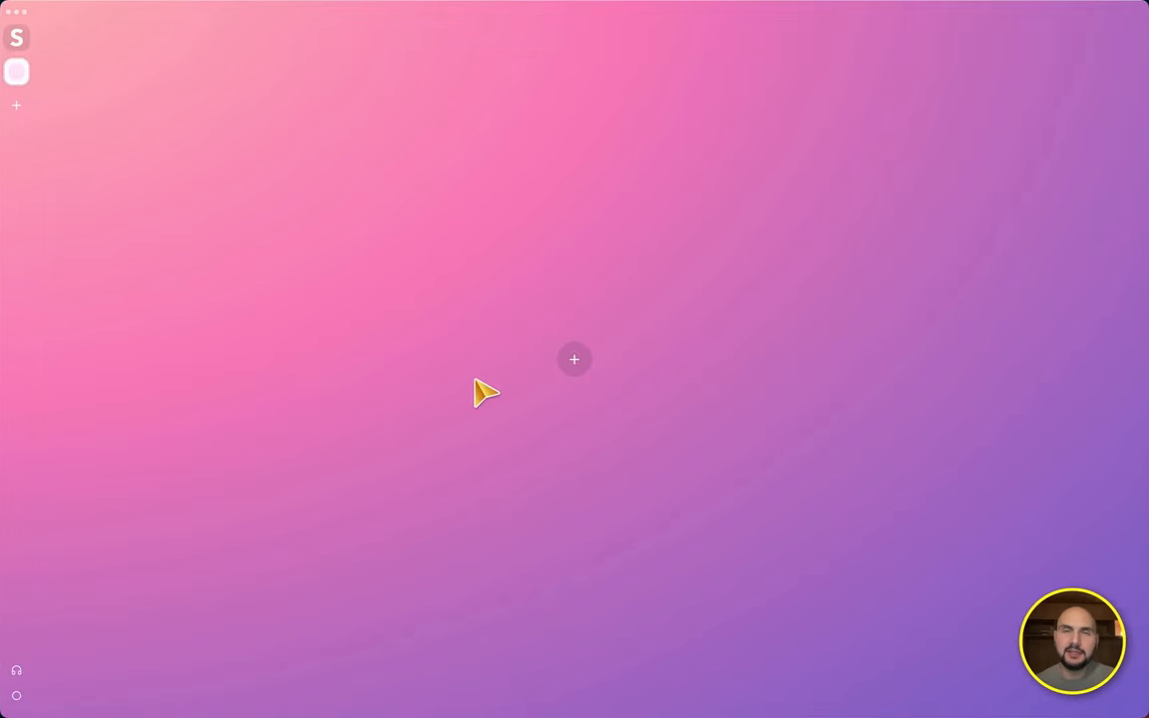
# - Add Twitter, then search 'insta' for Instagram and 'pro' for Producthunt as new cards
pyautogui.click(574, 359)
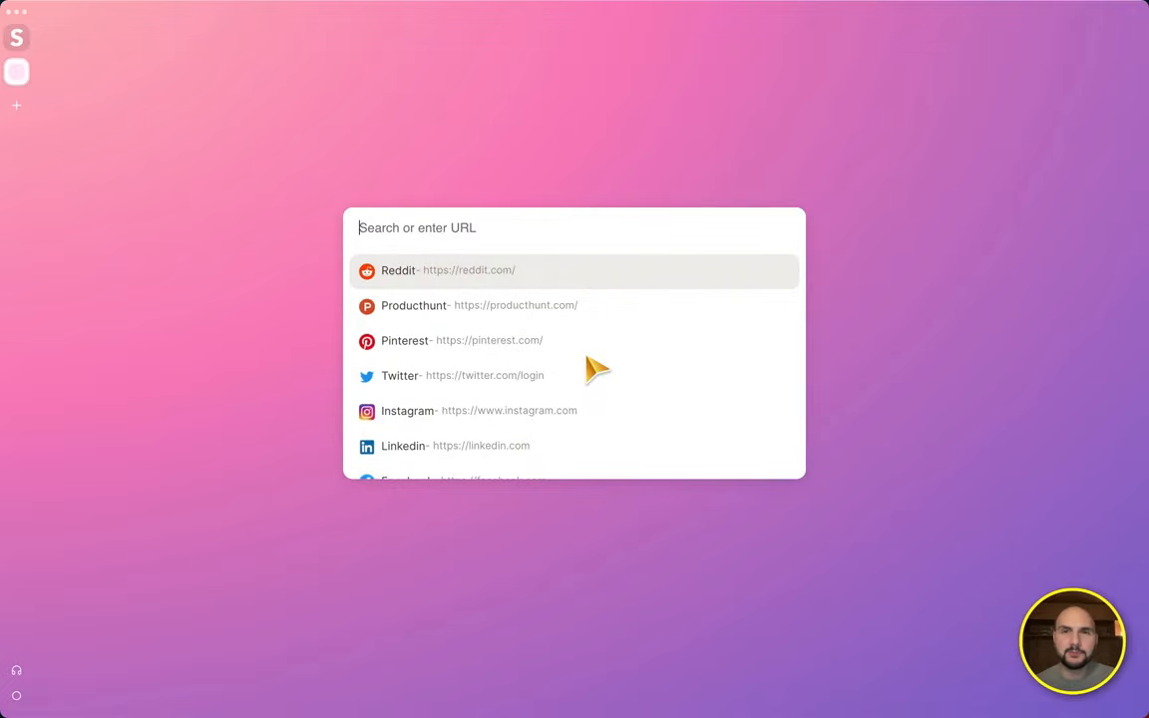
pyautogui.click(398, 374)
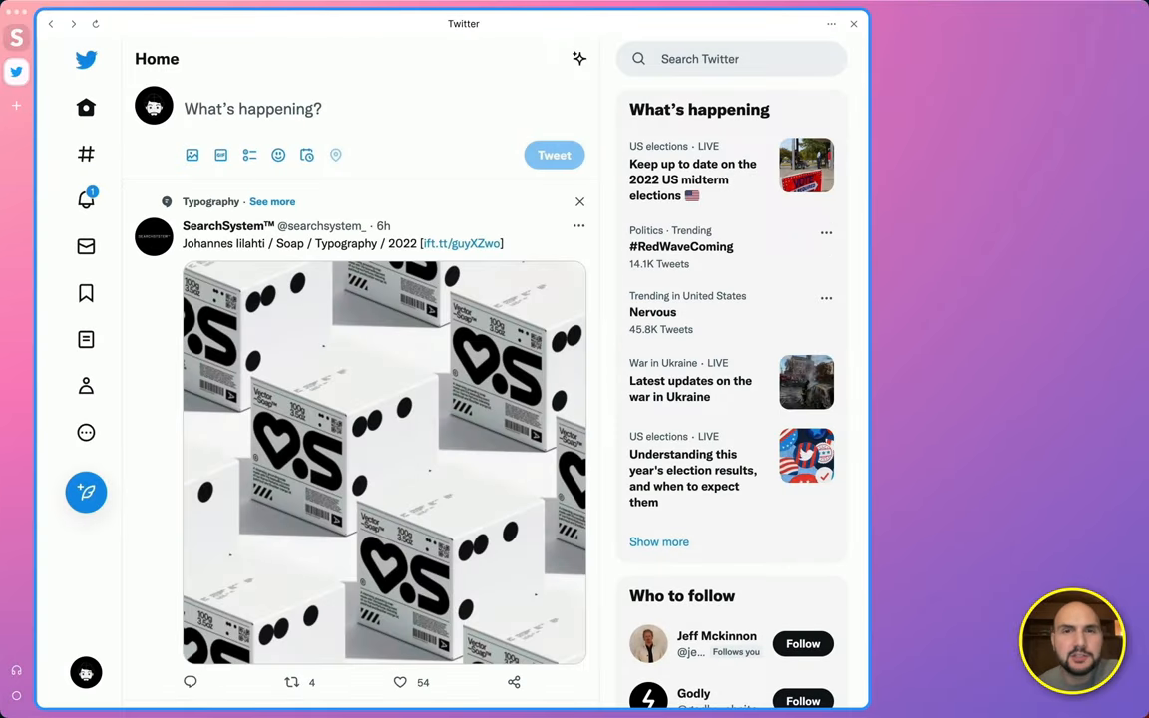
pyautogui.write('insta')
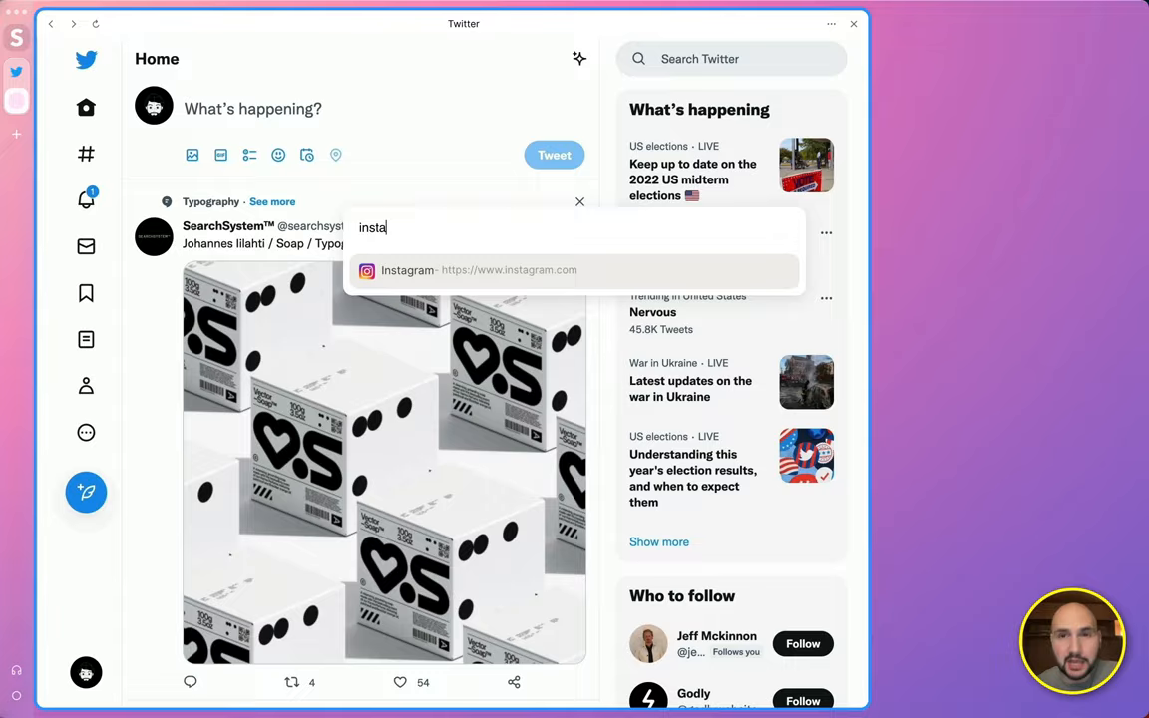
pyautogui.click(479, 271)
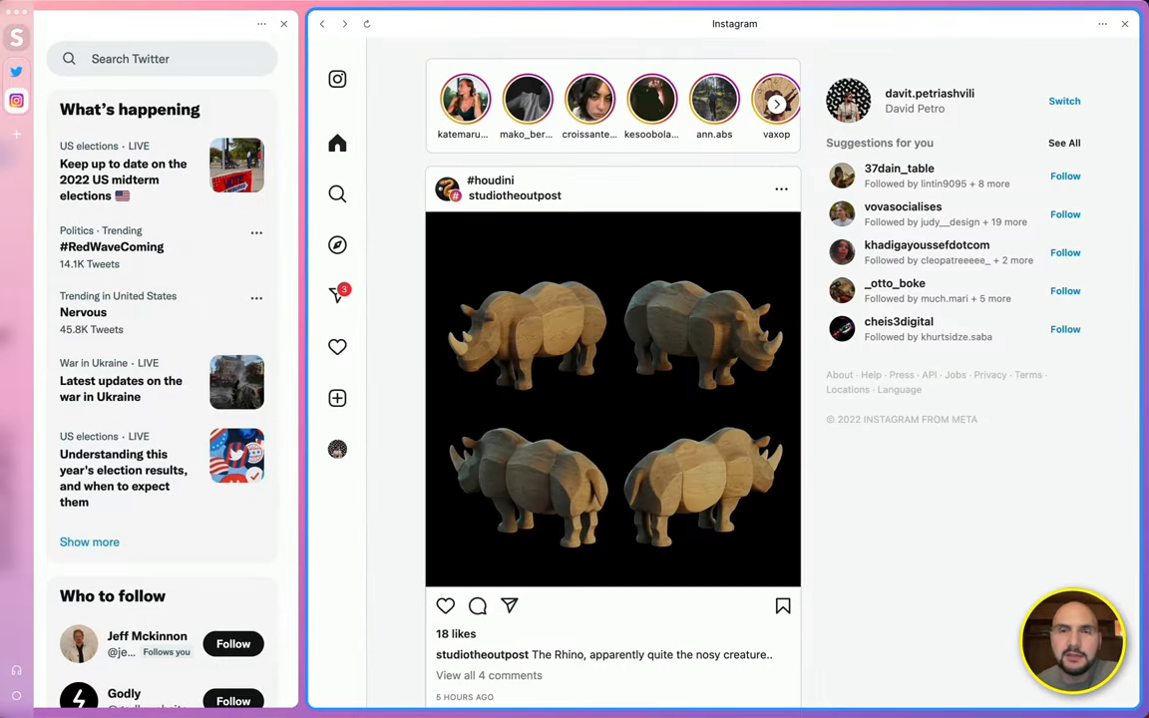
pyautogui.write('pro')
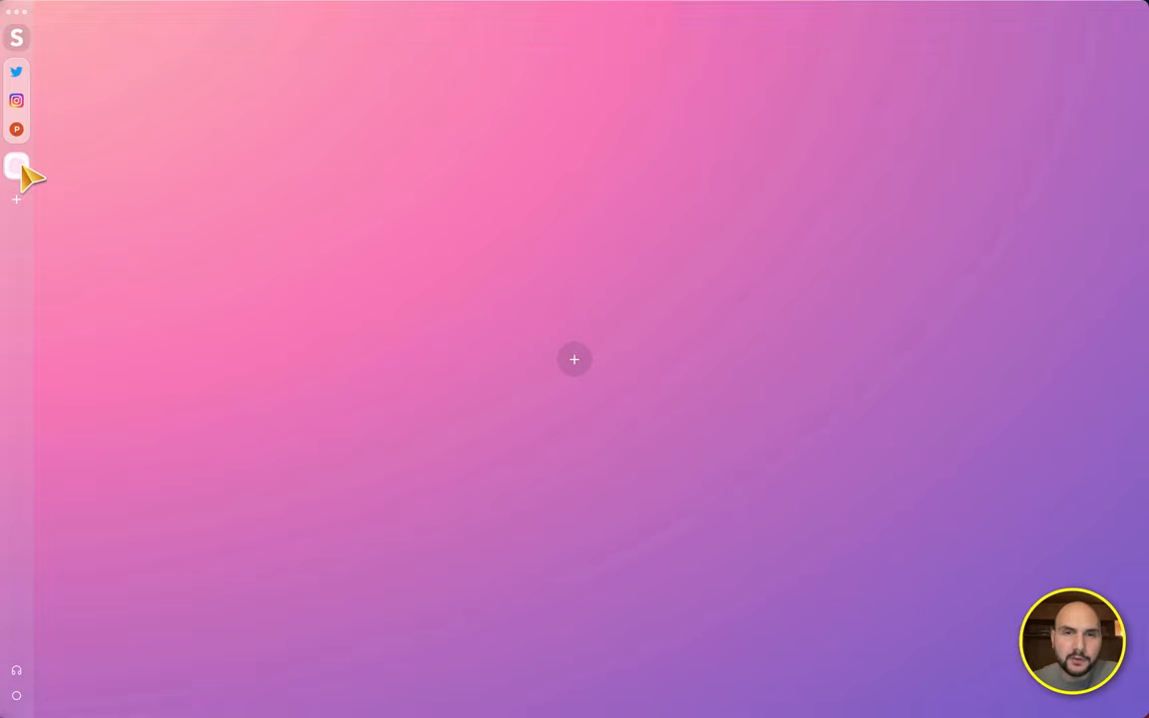
pyautogui.click(16, 166)
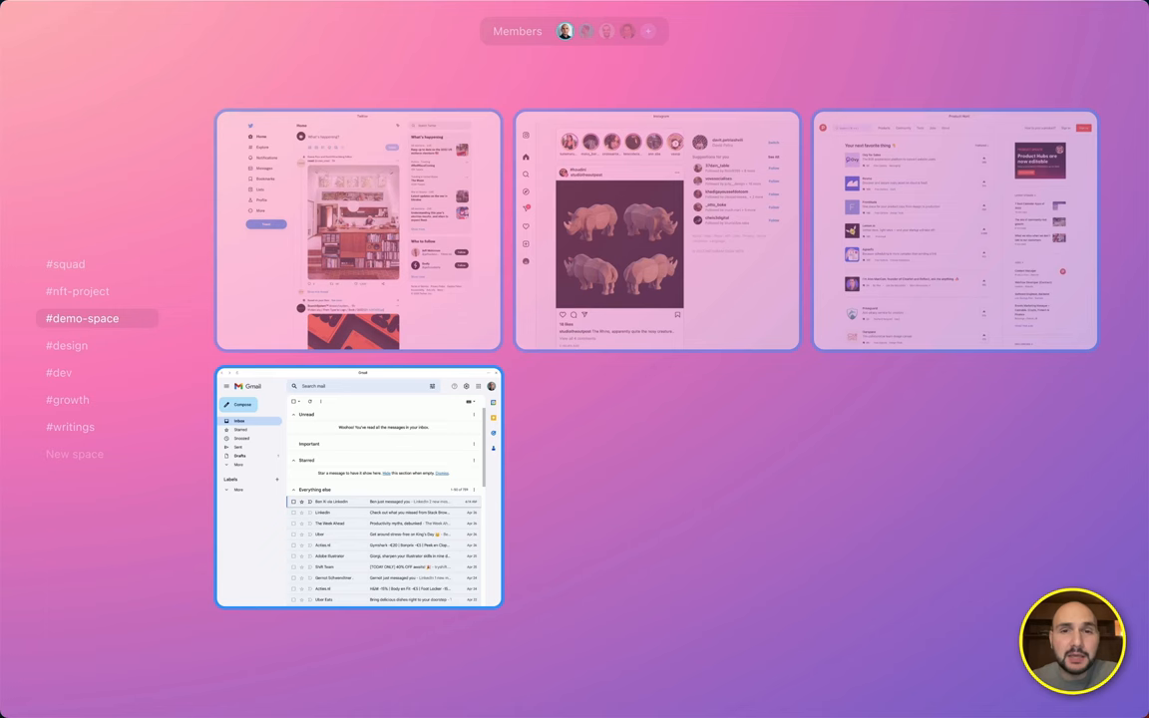
pyautogui.moveTo(614, 44)
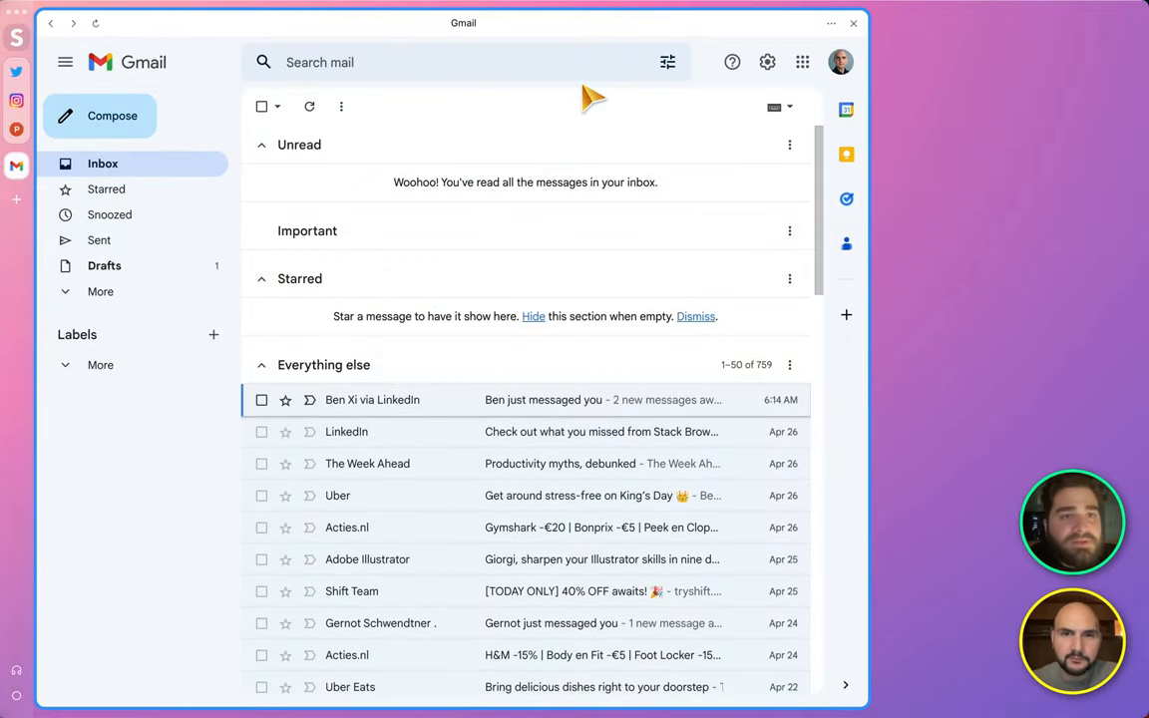
pyautogui.moveTo(762, 275)
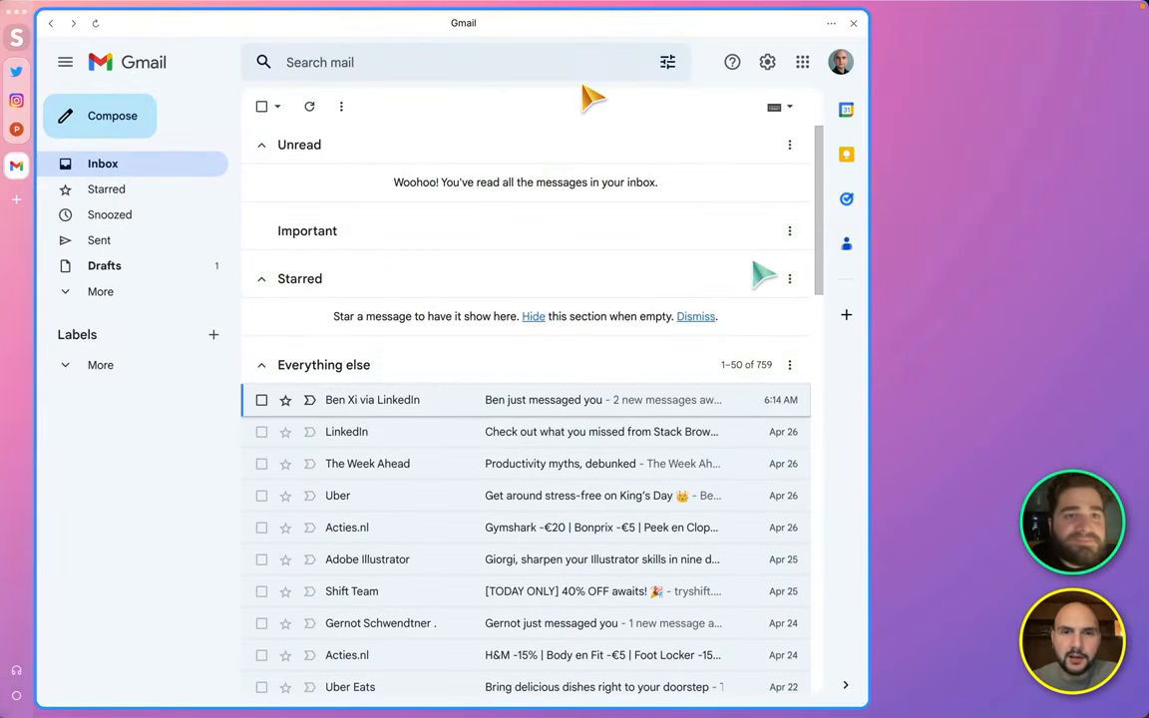
# - Go to the Drafts folder to reach the 'Draft mail for Demo' message
pyautogui.click(104, 265)
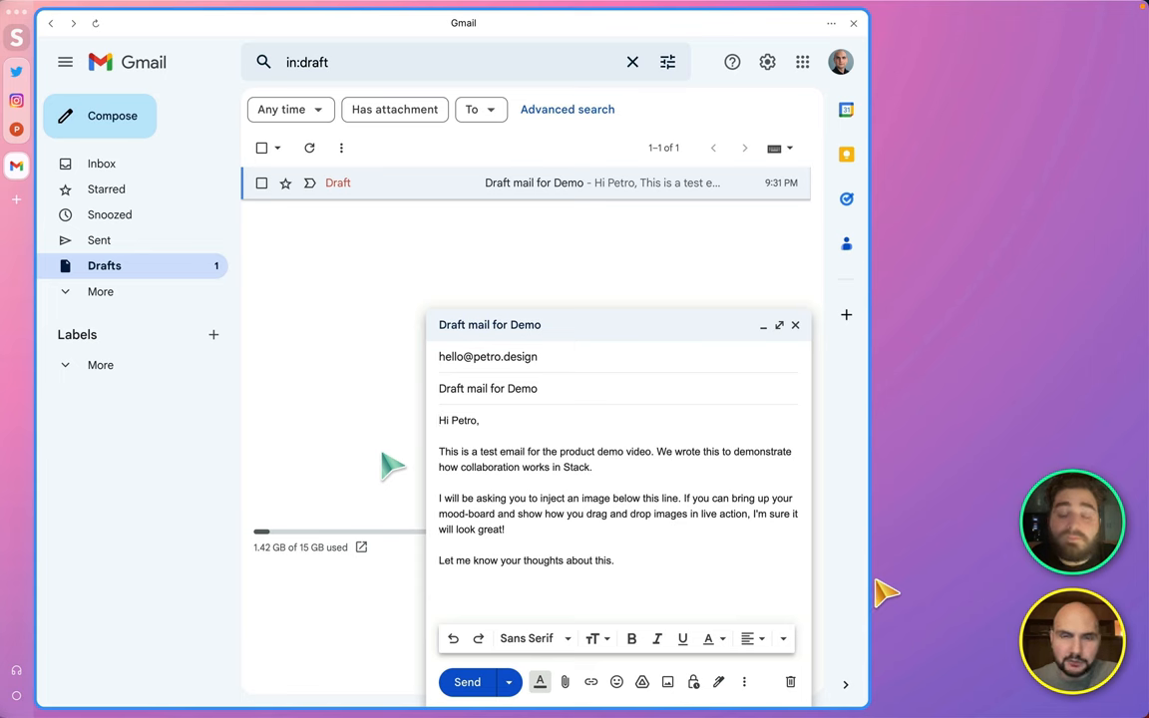
pyautogui.moveTo(527, 478)
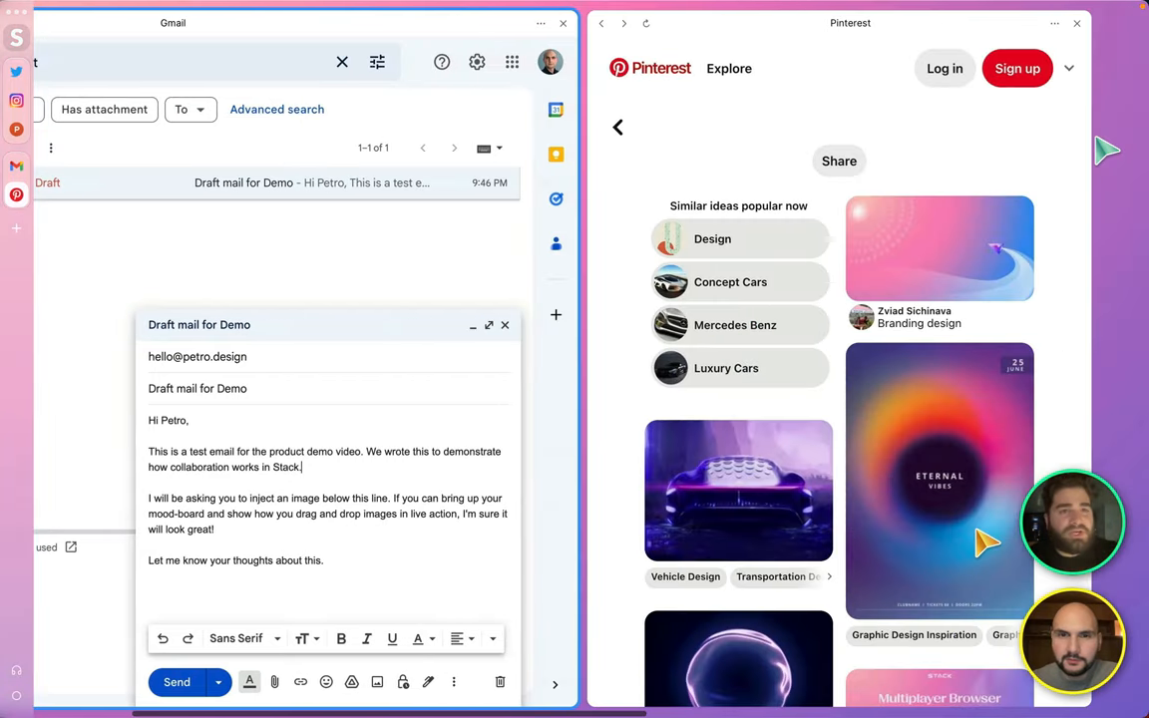
# - Scroll the Pinterest card and drop a colourful image into the draft body
pyautogui.scroll(-3)
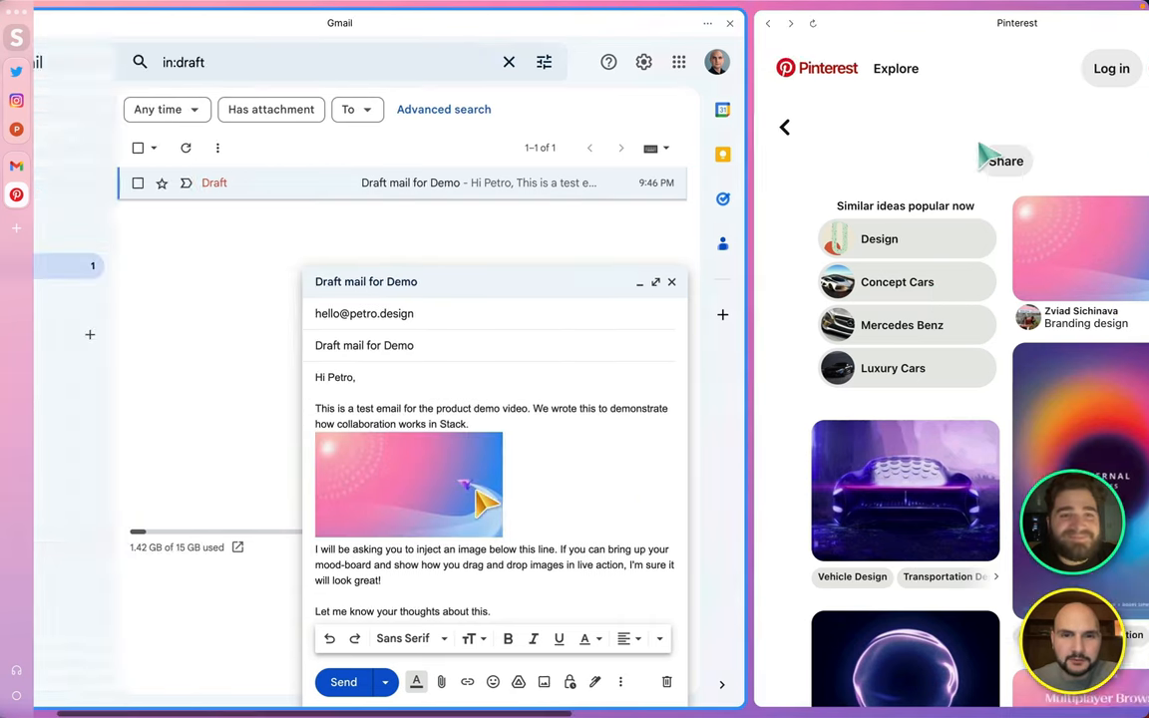
pyautogui.click(343, 682)
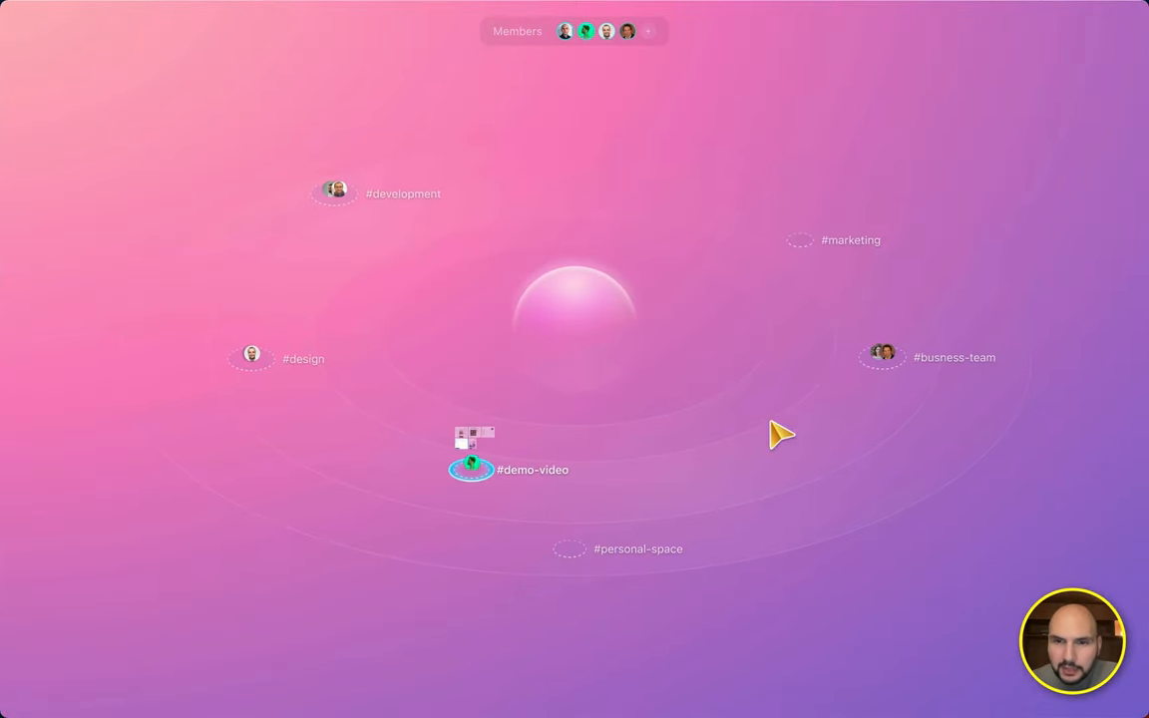
pyautogui.moveTo(781, 267)
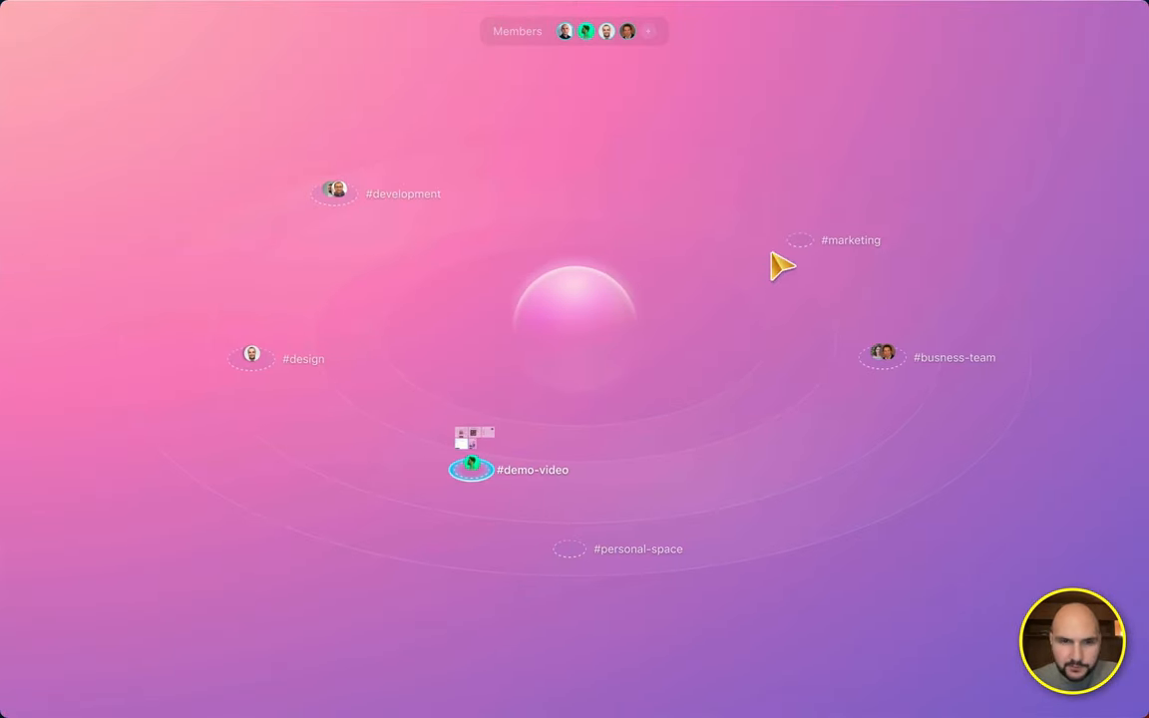
pyautogui.moveTo(801, 247)
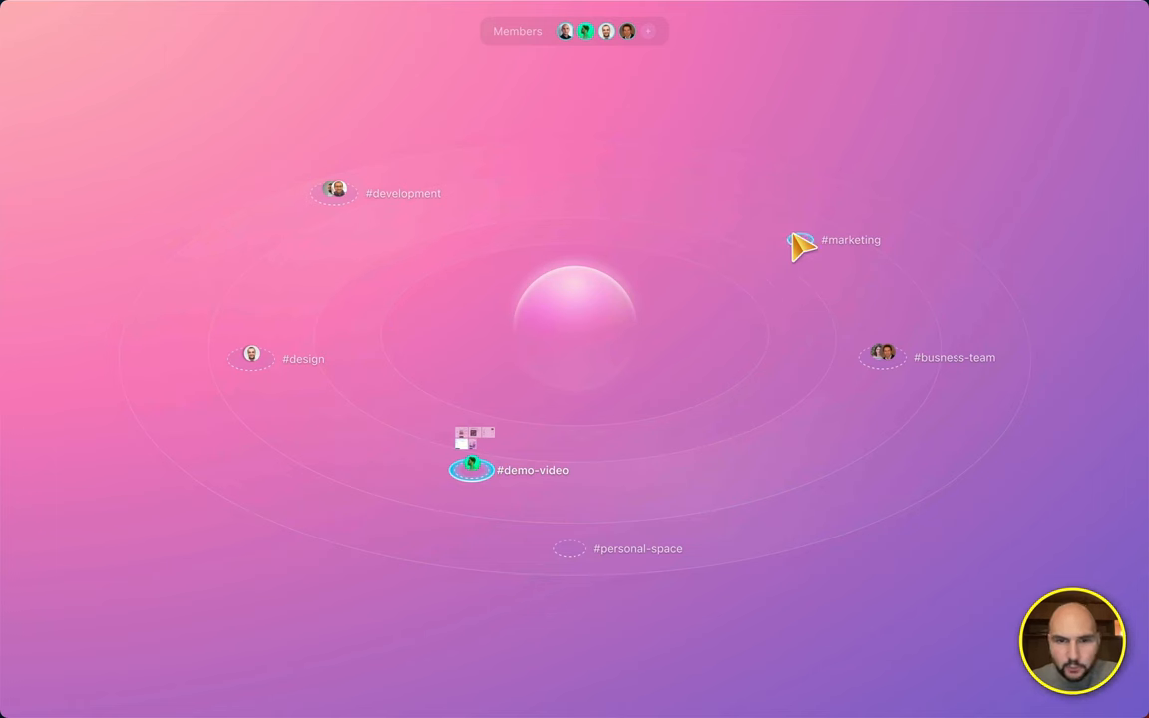
pyautogui.moveTo(894, 366)
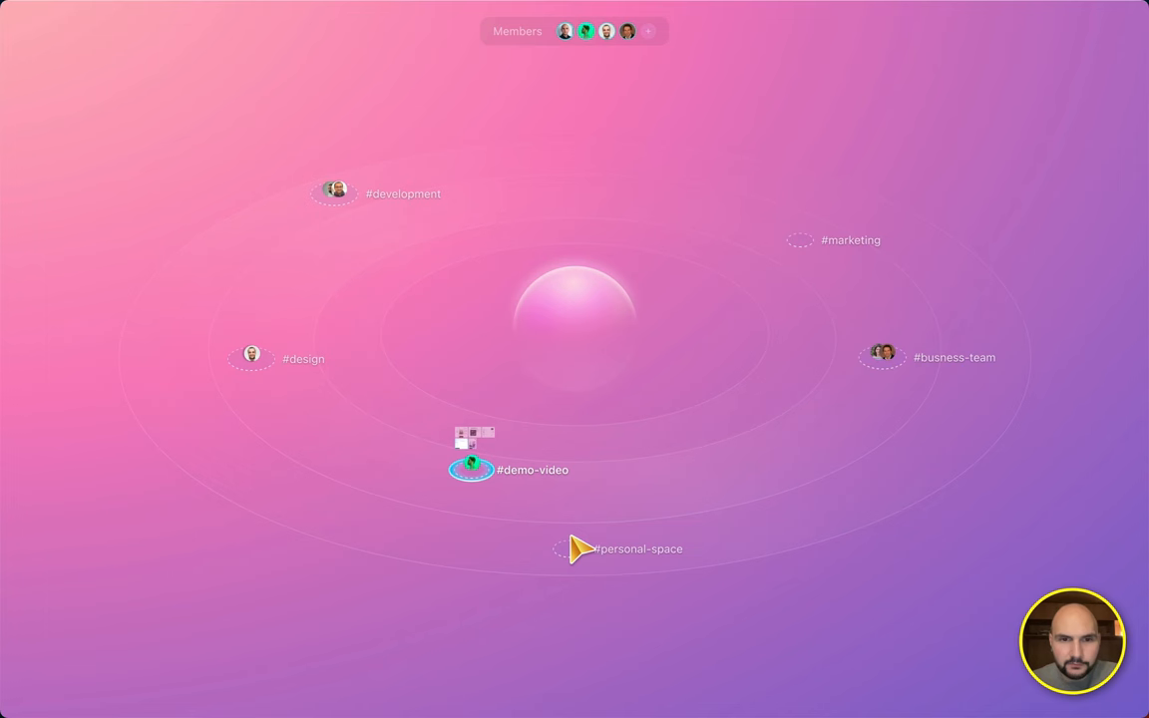
pyautogui.moveTo(587, 559)
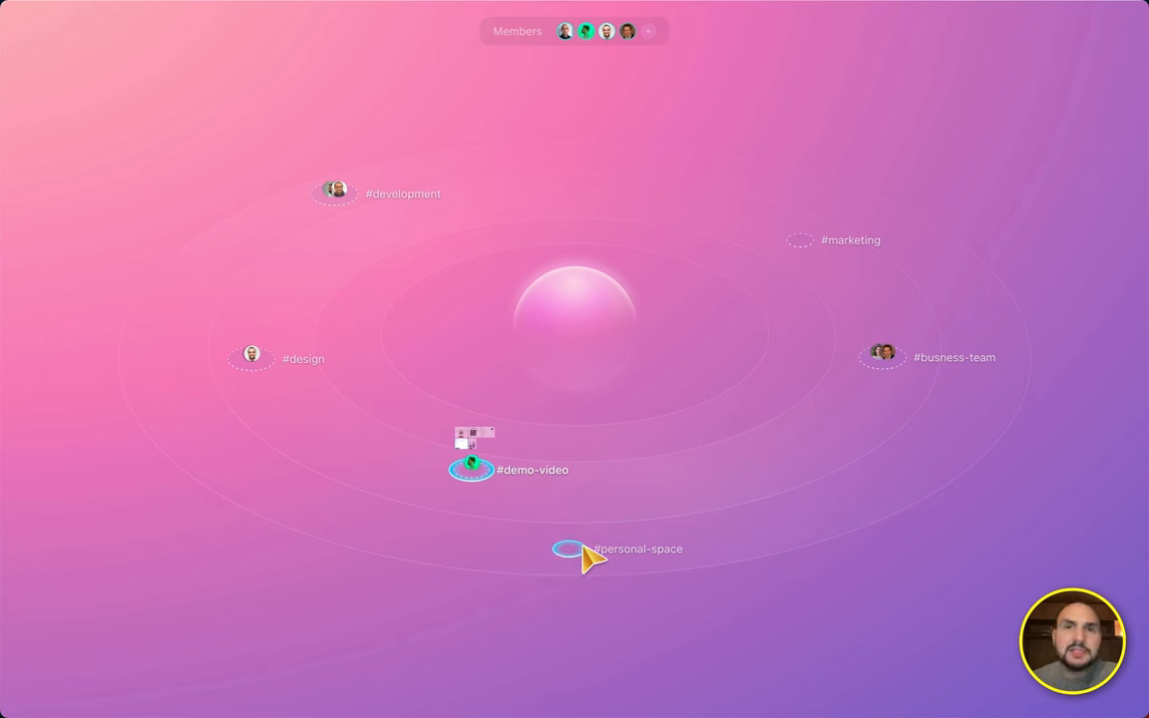